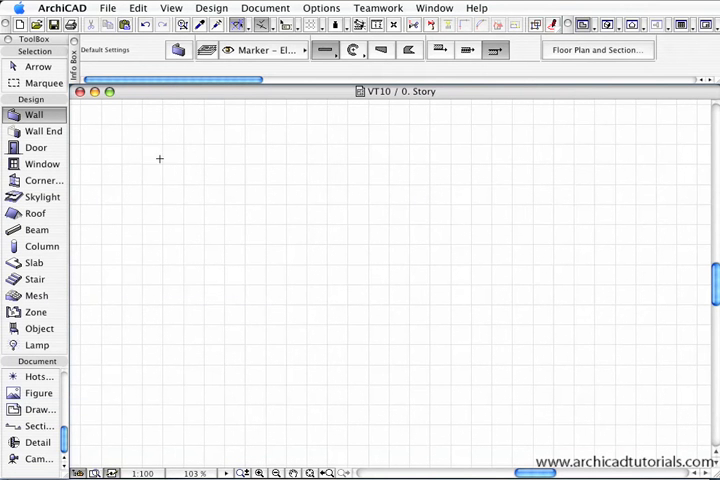
mouse_move(34, 114)
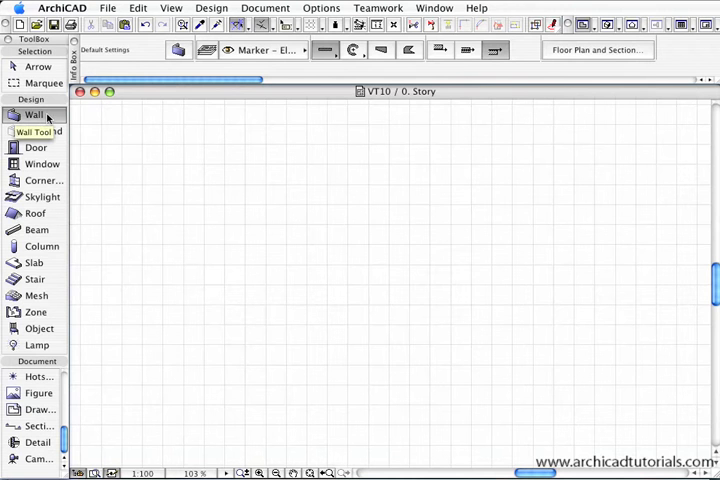
With the Wall tool active, assign new walls to a Structural layer from the Info Box layer list
left_click(34, 114)
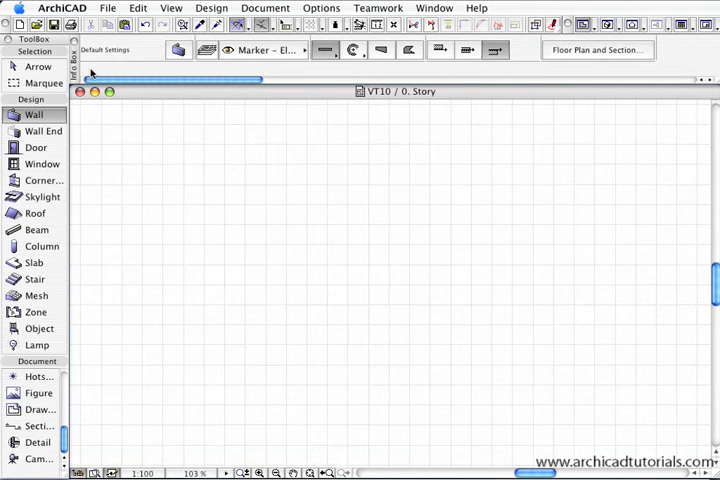
mouse_move(136, 96)
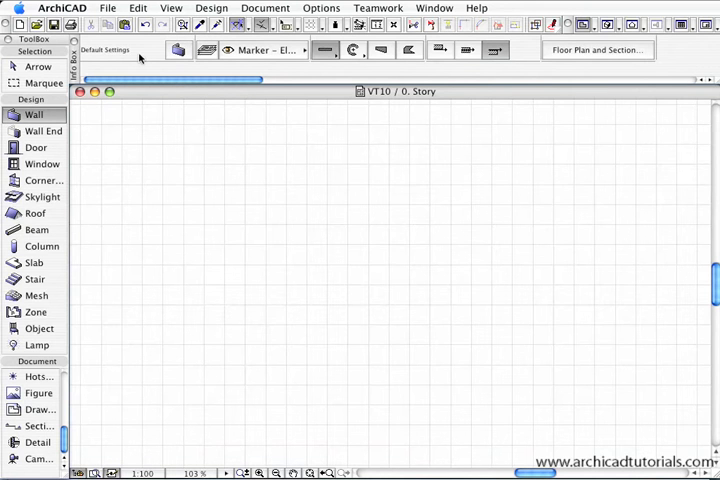
mouse_move(588, 52)
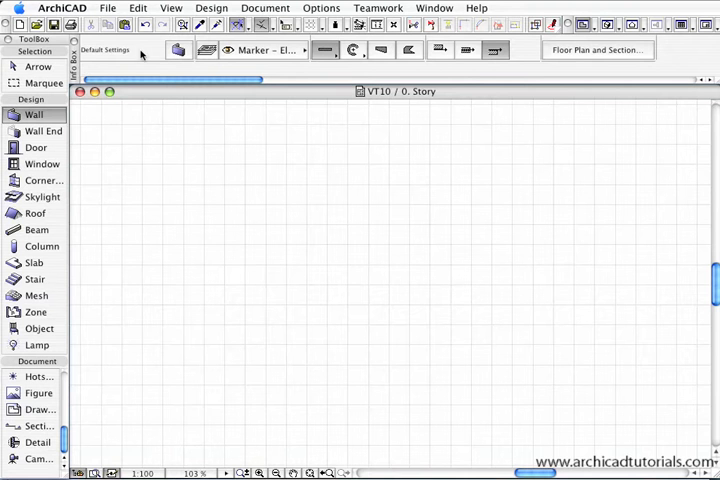
mouse_move(178, 50)
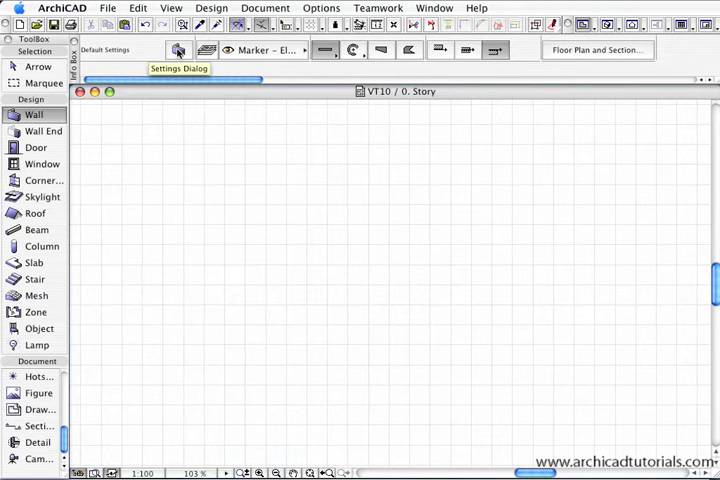
mouse_move(206, 50)
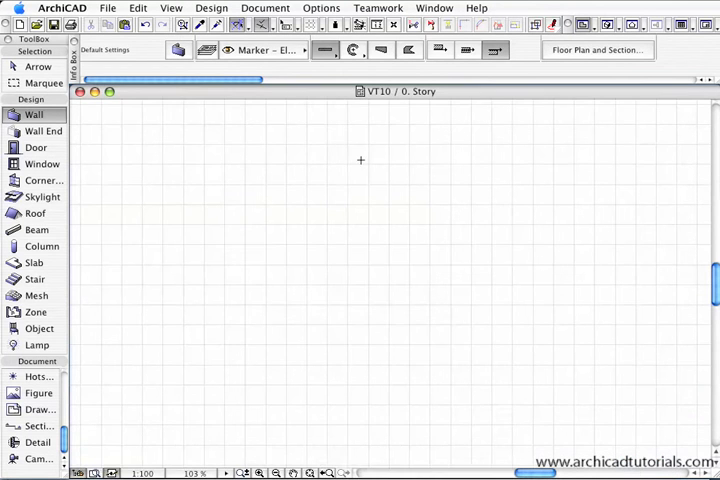
left_click(270, 50)
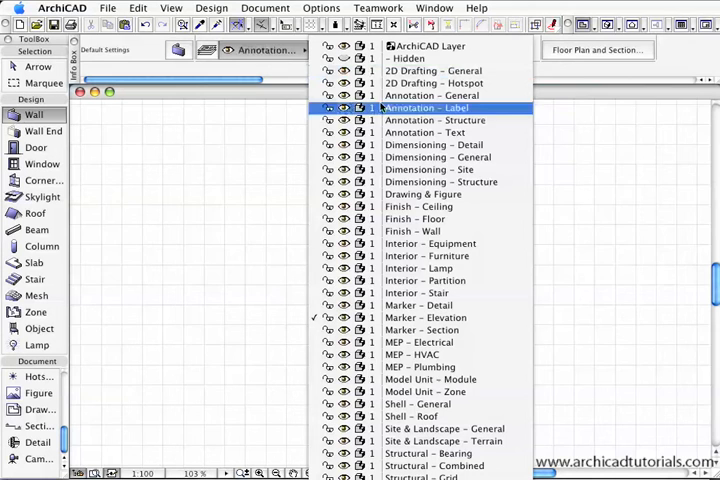
left_click(420, 280)
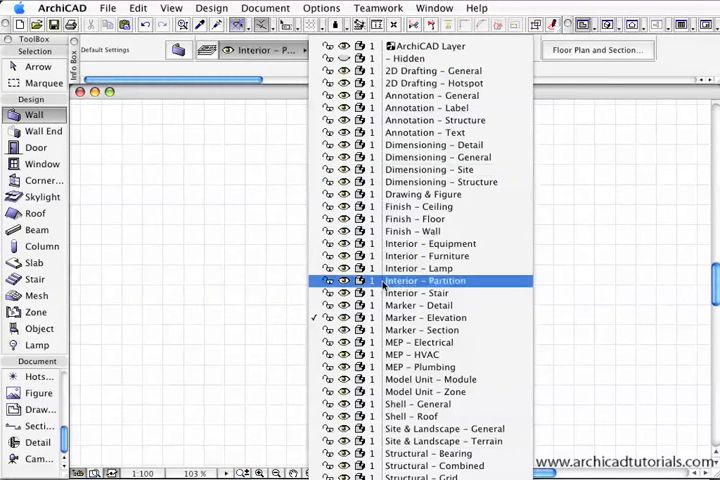
left_click(424, 316)
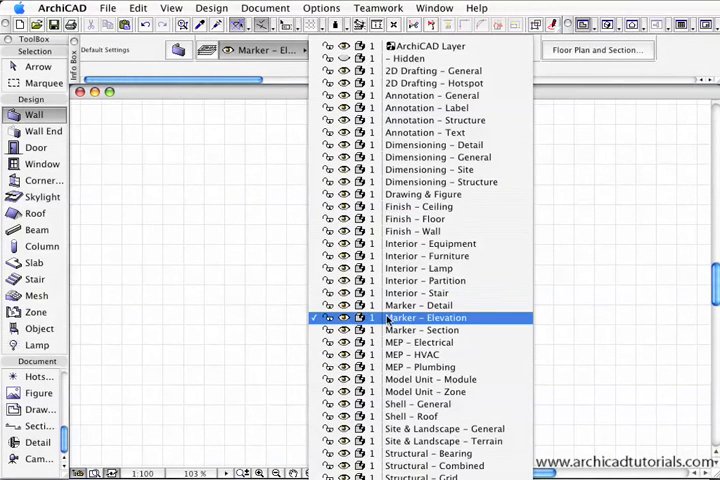
left_click(444, 440)
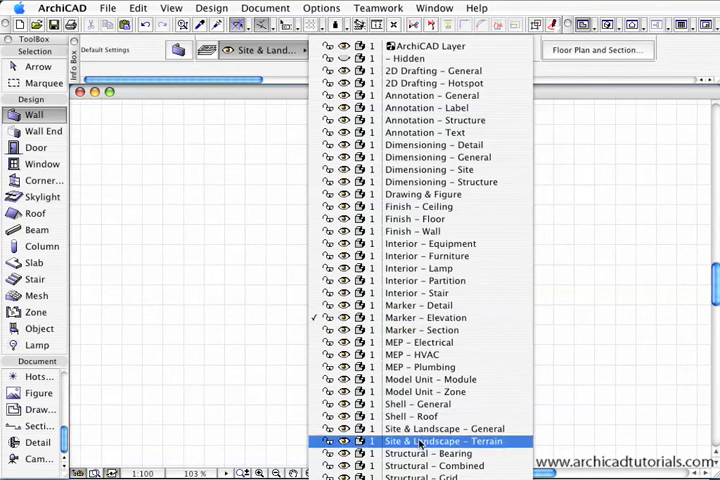
left_click(444, 440)
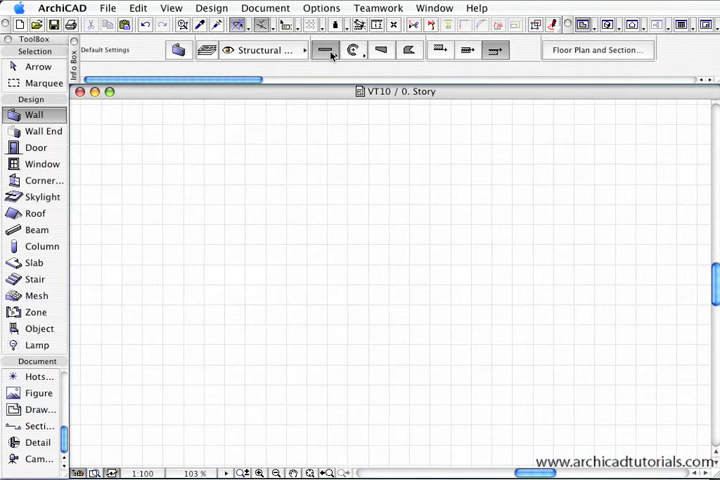
mouse_move(436, 50)
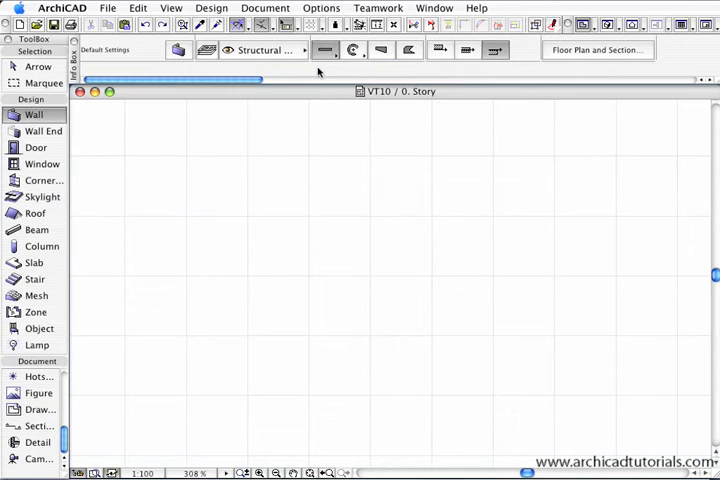
mouse_move(324, 50)
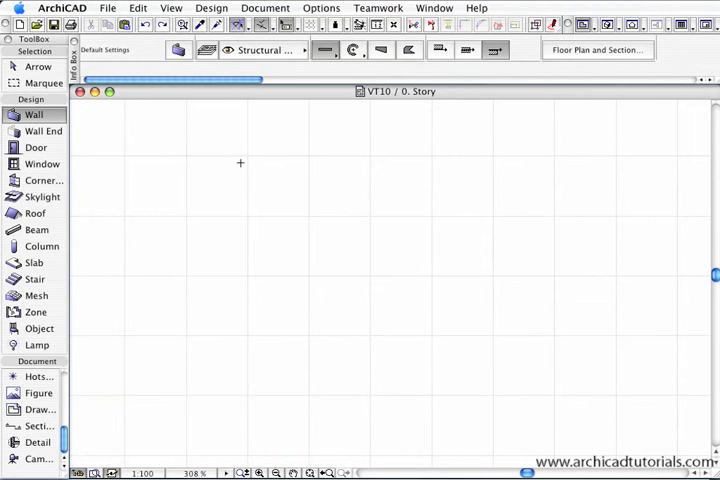
mouse_move(278, 78)
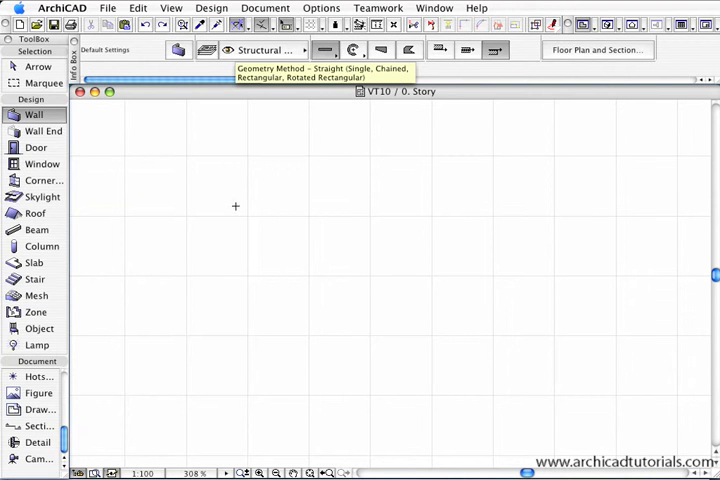
Draw a single straight horizontal wall 5000 long using the tracker distance
left_click_drag(212, 192, 420, 192)
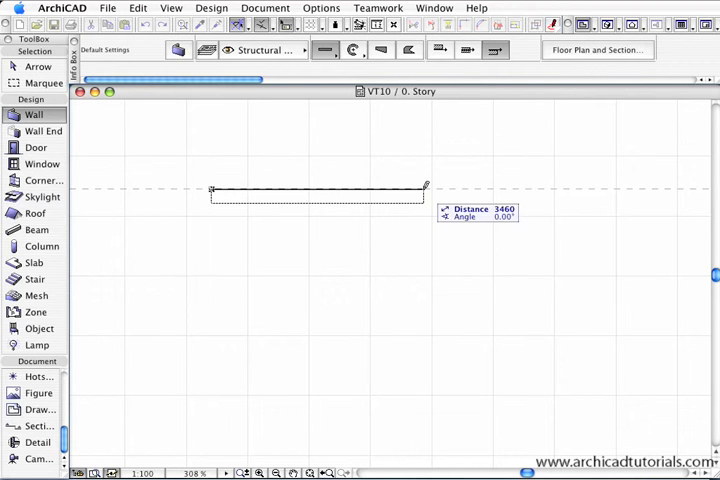
type("5000")
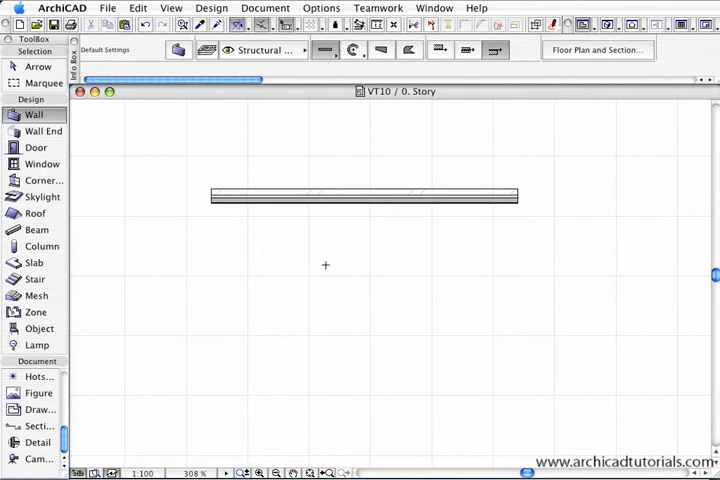
mouse_move(224, 268)
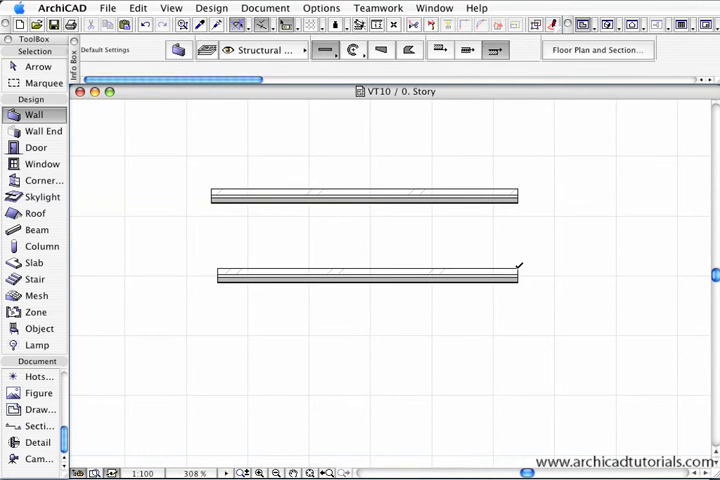
mouse_move(560, 268)
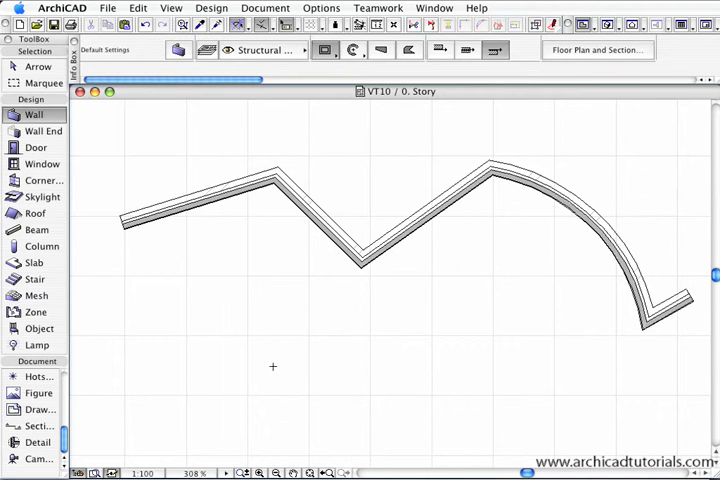
mouse_move(268, 372)
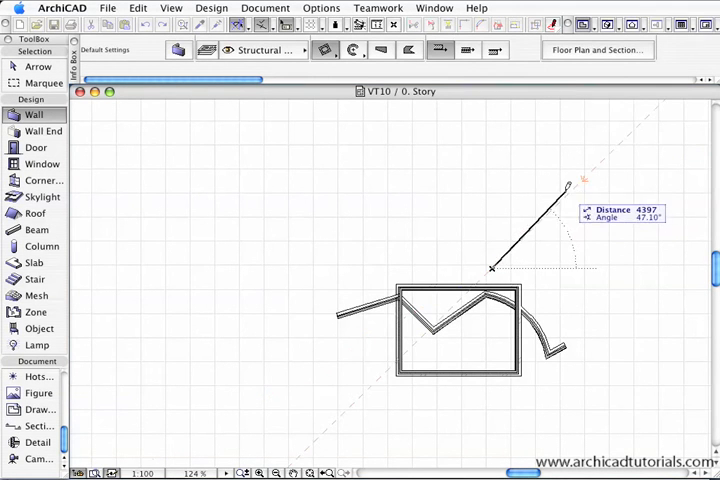
mouse_move(600, 188)
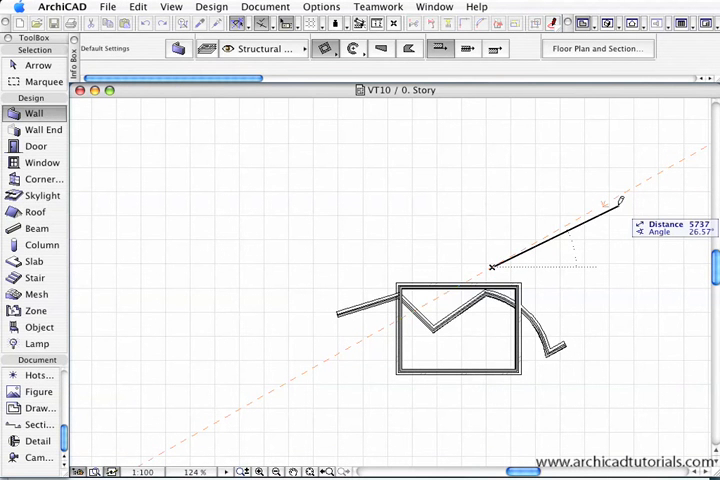
mouse_move(600, 232)
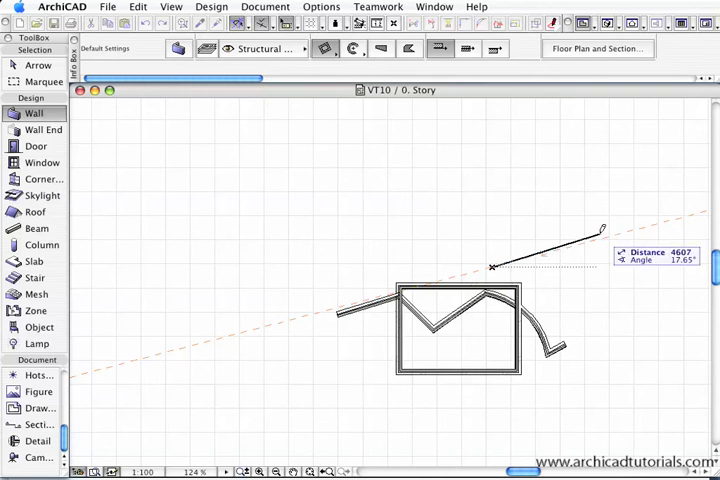
mouse_move(628, 220)
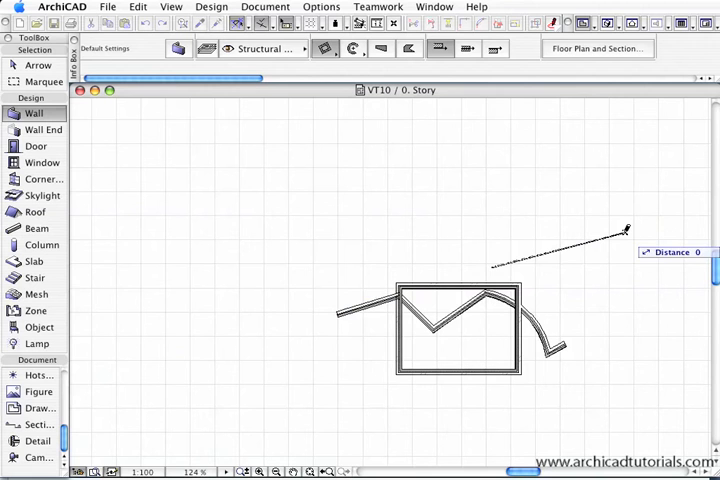
Set the angled base edge of the rotated rectangular wall enclosure
left_click_drag(490, 260, 624, 236)
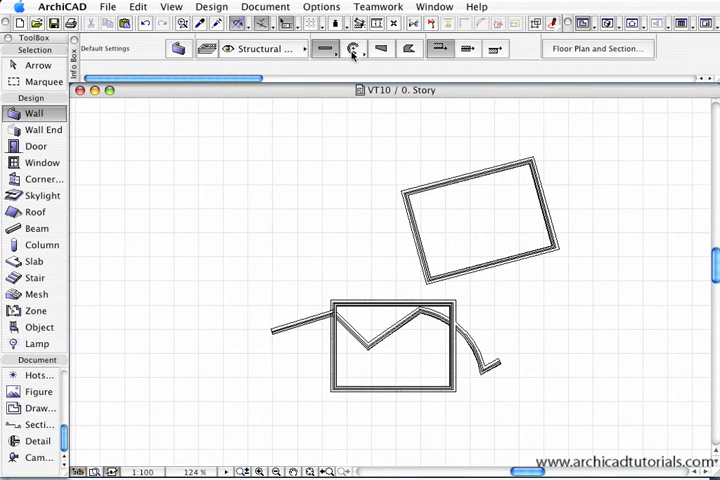
mouse_move(352, 48)
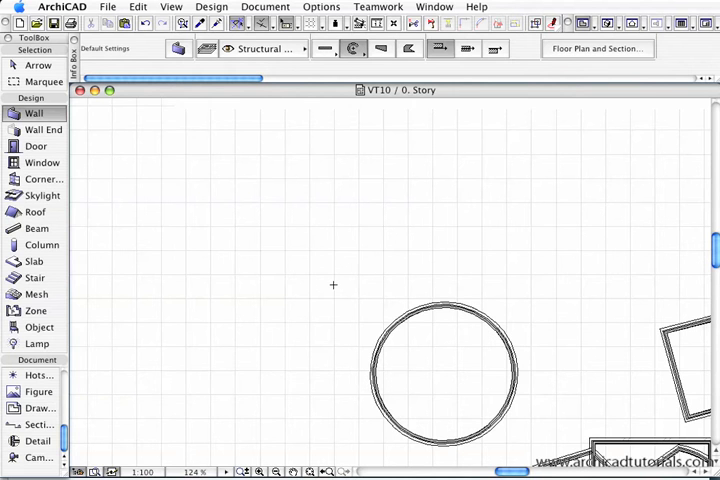
mouse_move(328, 260)
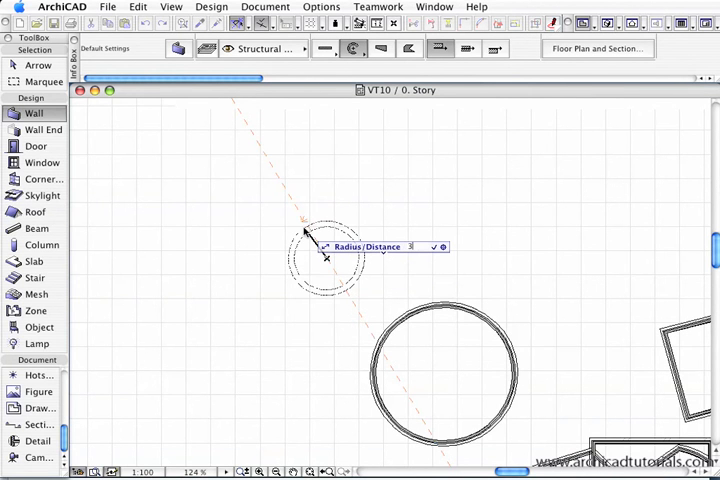
Give the centre-point arc wall a radius of 3000 in the tracker
type("3000")
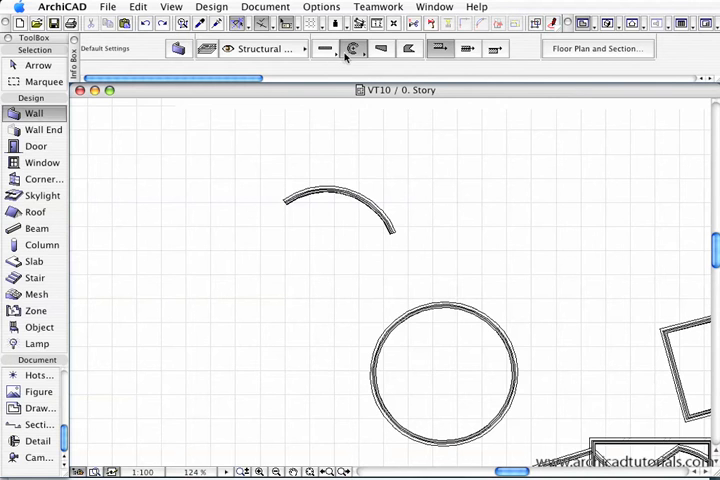
Select the straight wall geometry method in the Info Box
left_click(352, 48)
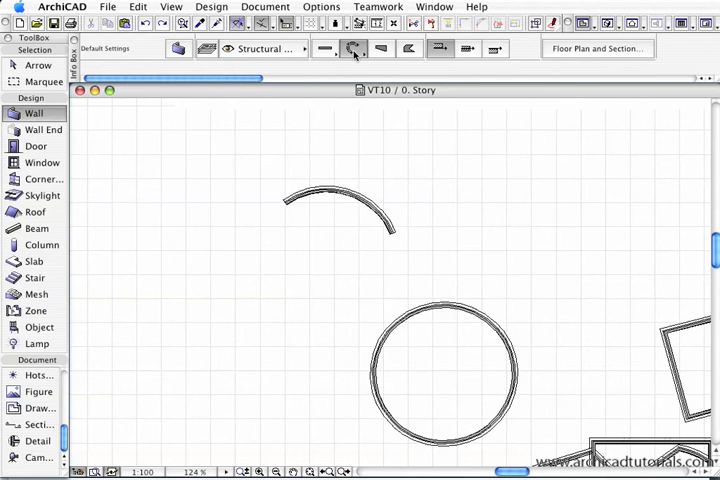
mouse_move(352, 48)
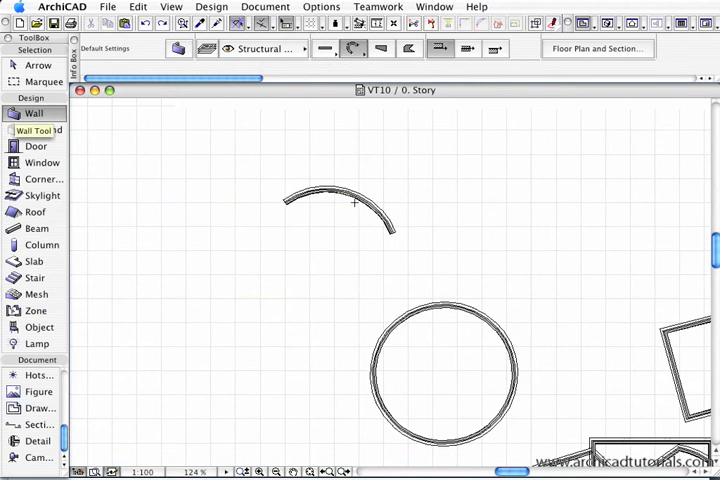
Draw a vertical straight wall in an empty area of the plan
left_click(324, 48)
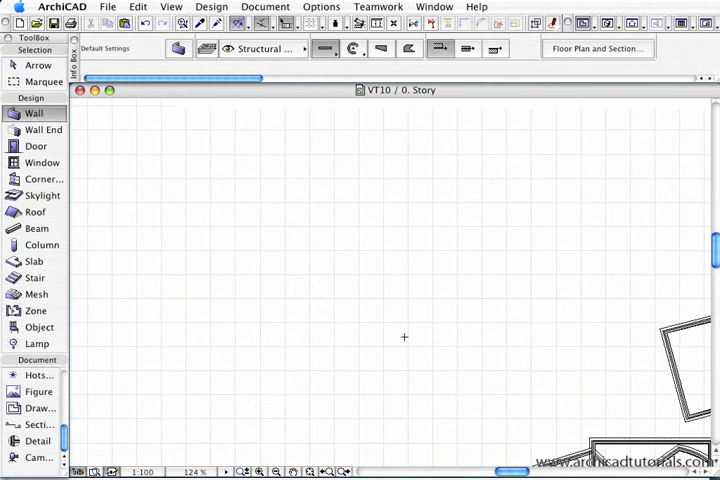
mouse_move(320, 154)
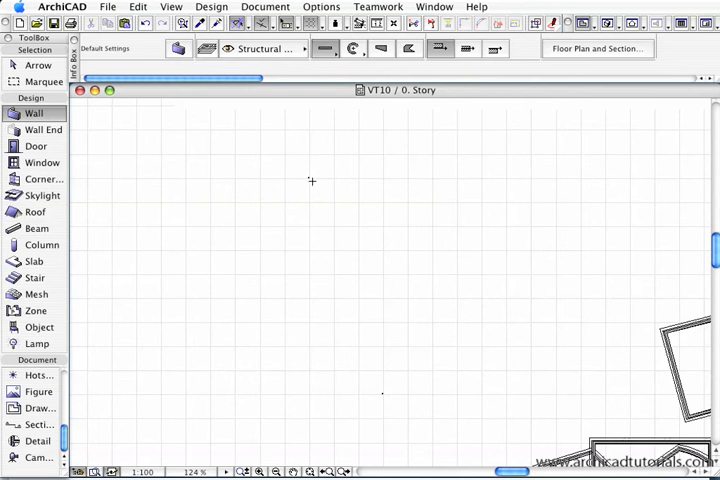
left_click_drag(312, 180, 312, 268)
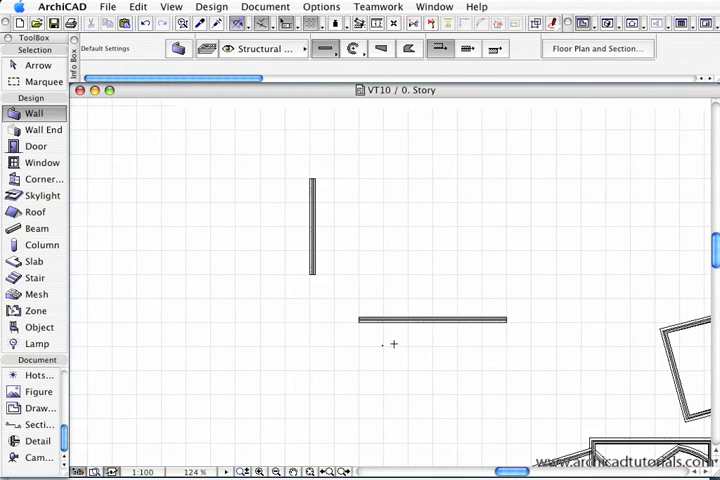
mouse_move(386, 136)
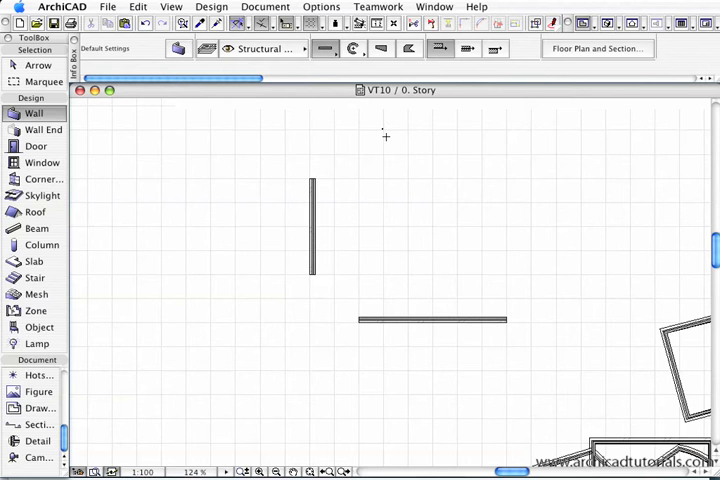
mouse_move(386, 136)
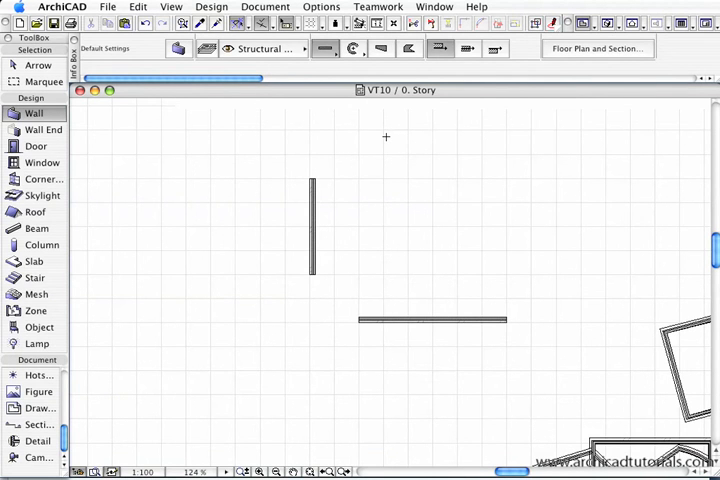
mouse_move(376, 150)
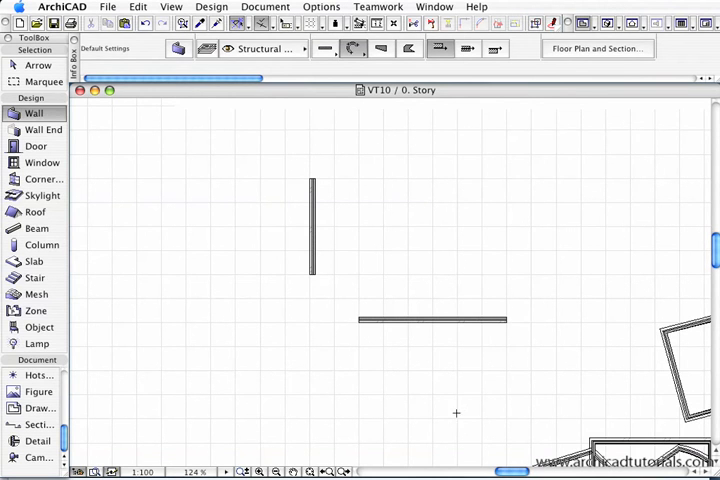
mouse_move(388, 274)
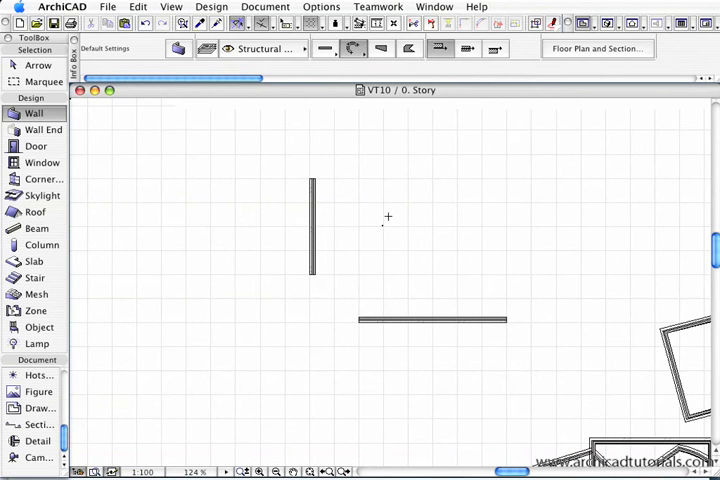
mouse_move(390, 210)
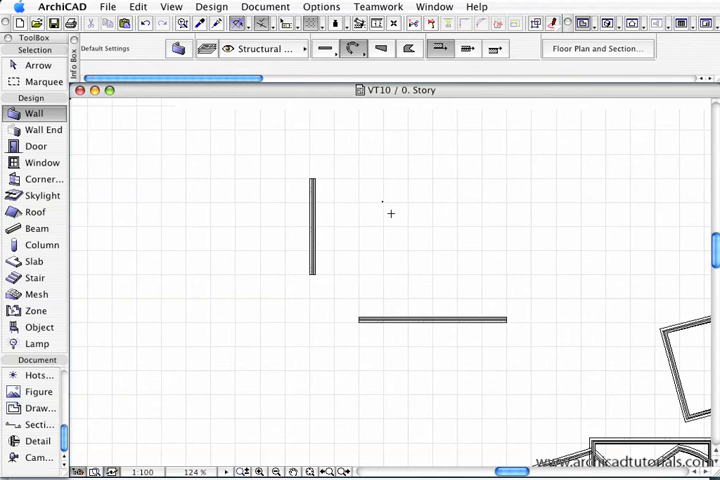
mouse_move(388, 218)
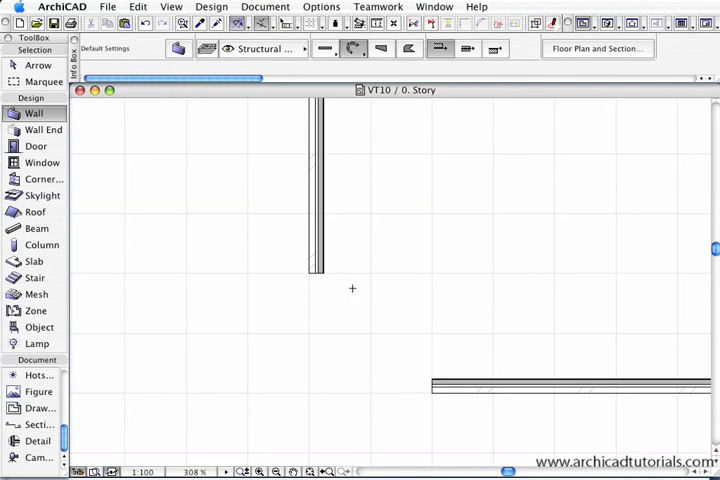
mouse_move(344, 280)
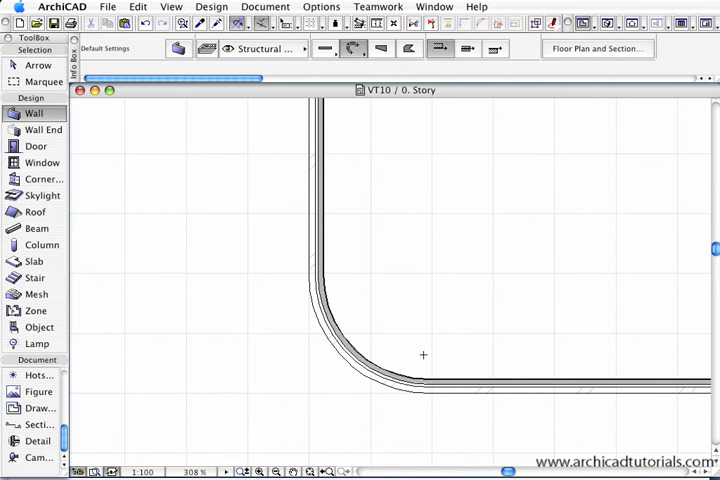
mouse_move(424, 360)
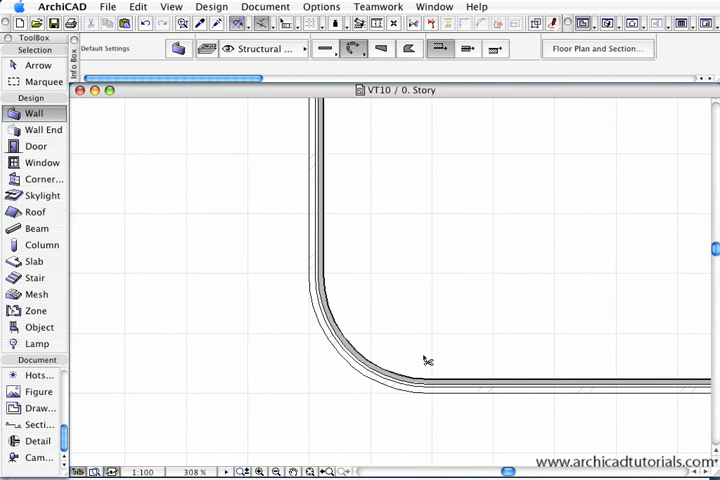
mouse_move(418, 264)
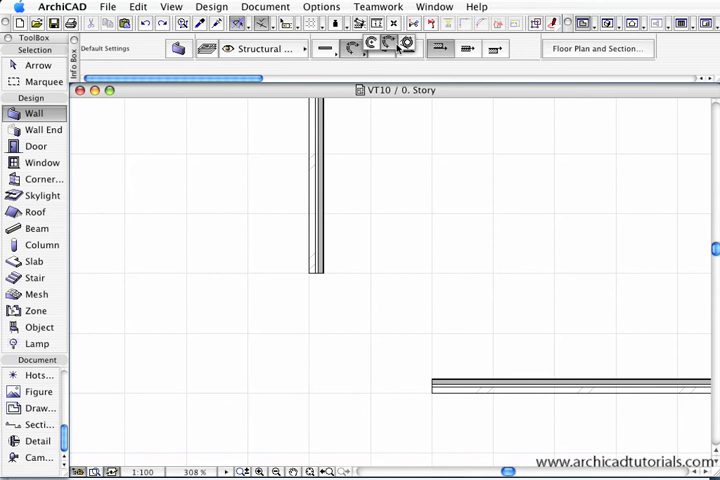
Choose the tangent circular wall geometry method for the circle touching three walls
left_click(408, 48)
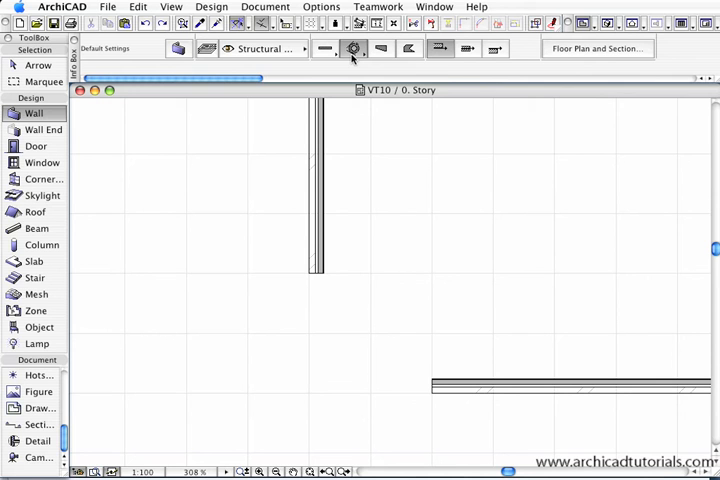
mouse_move(352, 48)
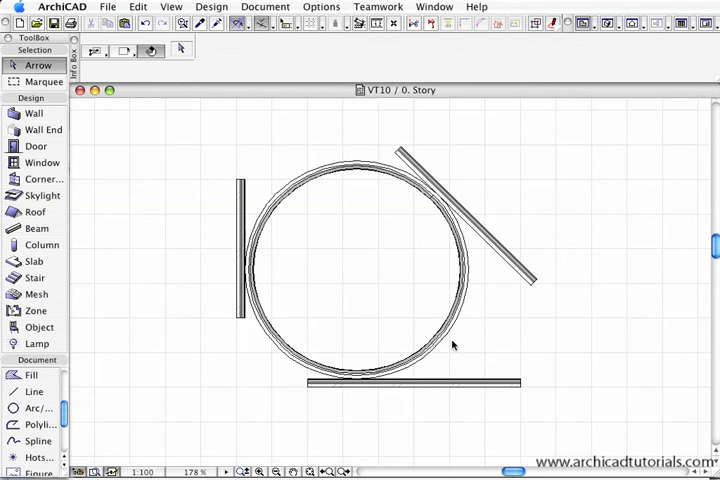
Draw a freeform spline, then return to the Wall tool to trace it with the Magic Wand
left_click(34, 112)
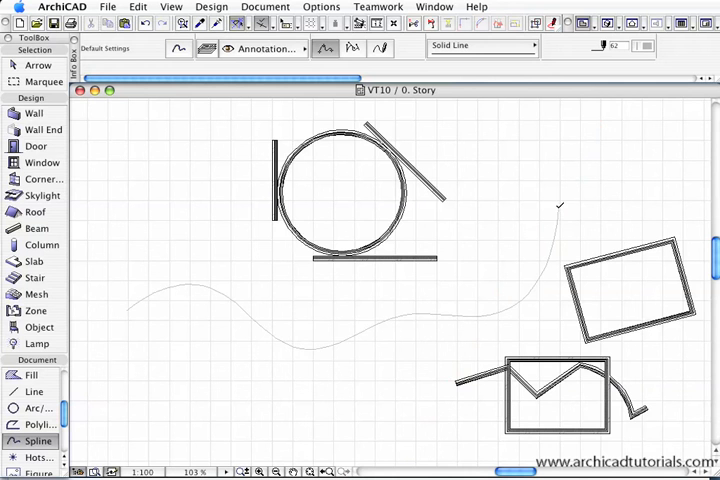
left_click(36, 112)
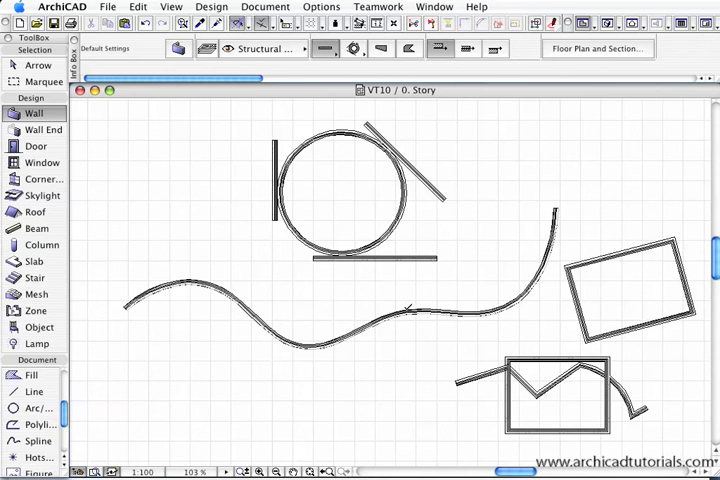
mouse_move(320, 56)
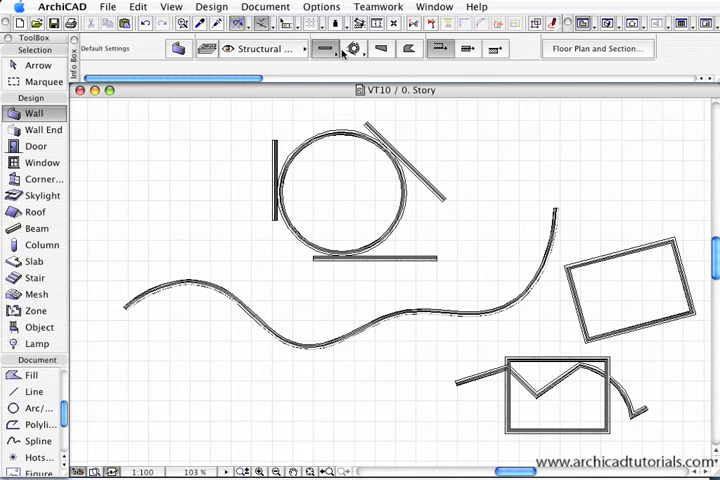
mouse_move(310, 112)
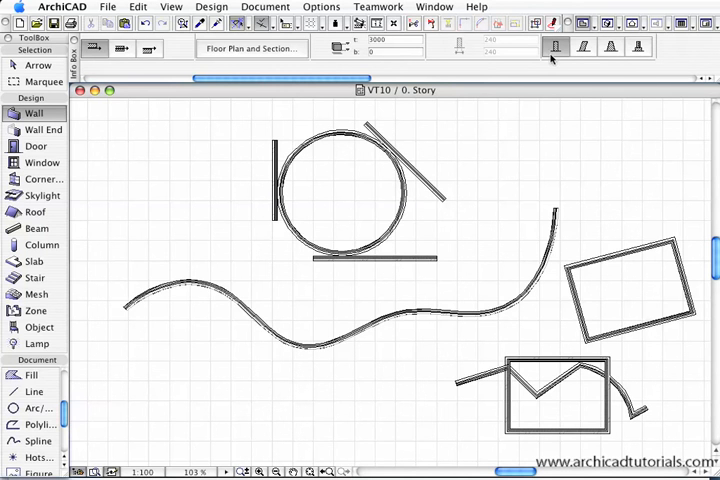
mouse_move(610, 48)
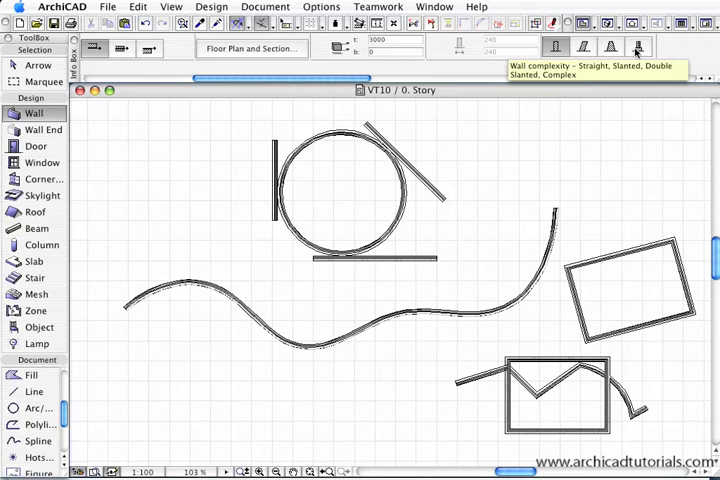
mouse_move(556, 186)
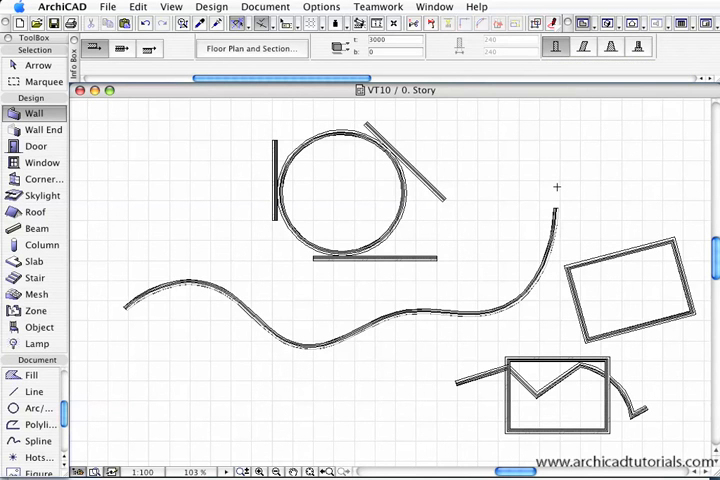
mouse_move(558, 192)
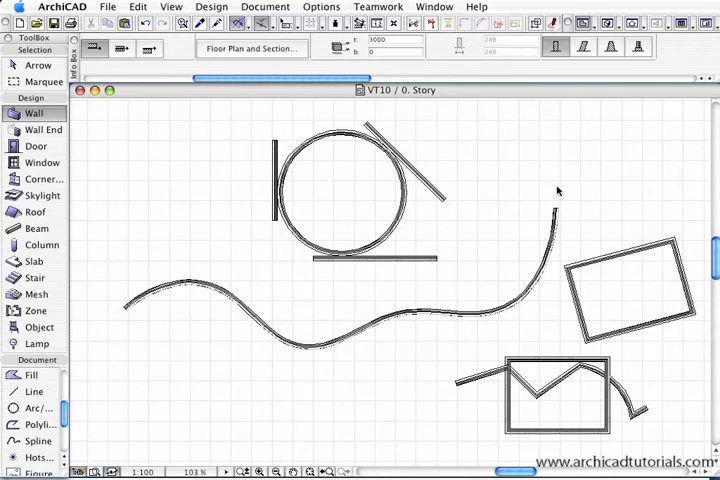